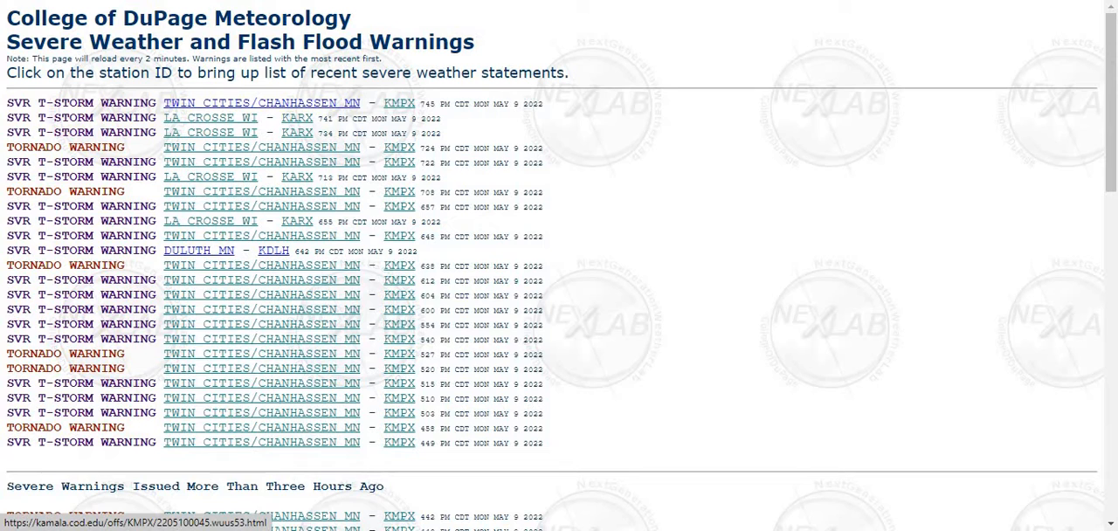
Read the 745 PM Twin Cities severe thunderstorm warning, then view the 746 PM Dunn/Chippewa tornado warning.
left_click(398, 103)
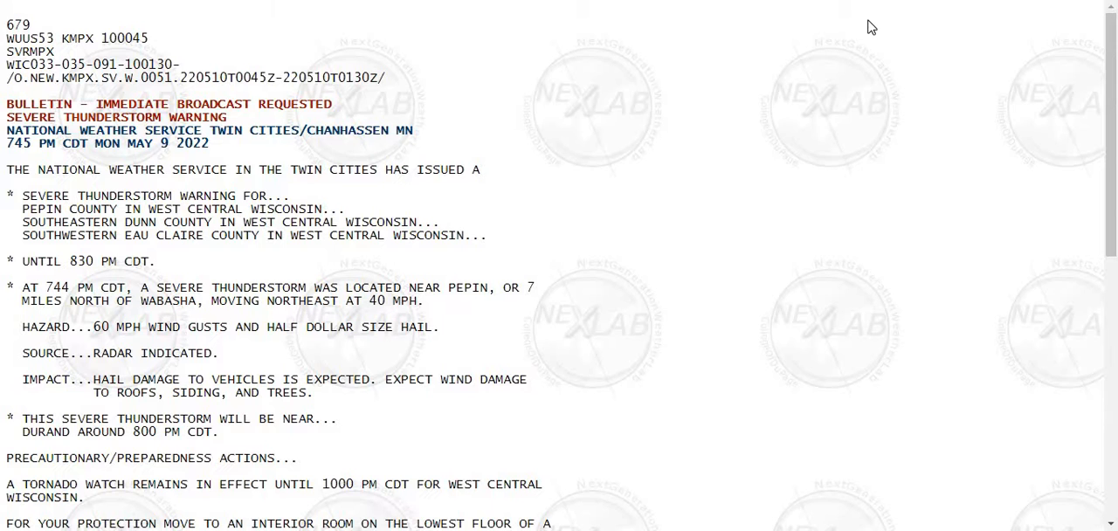
scroll("down", 3)
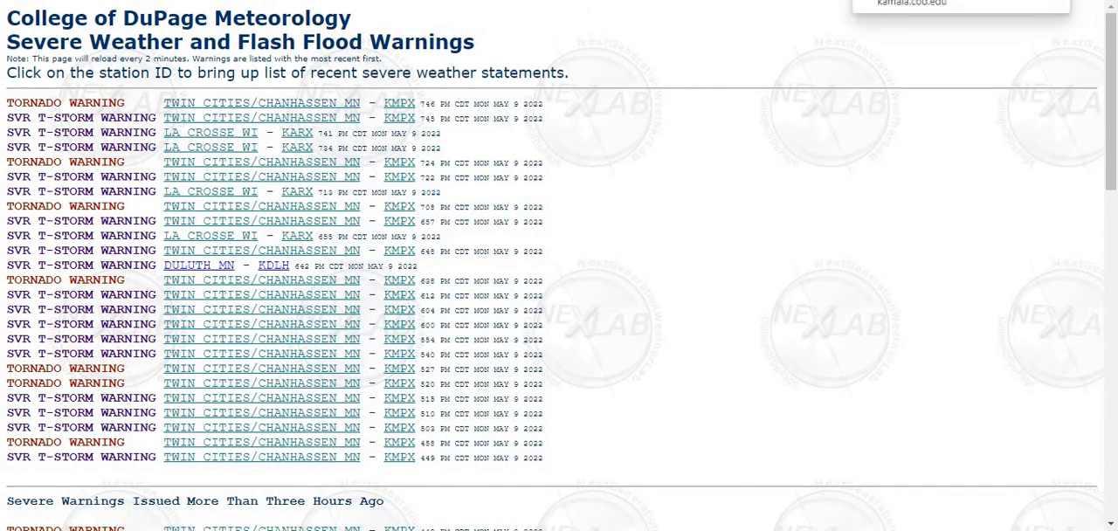
left_click(399, 102)
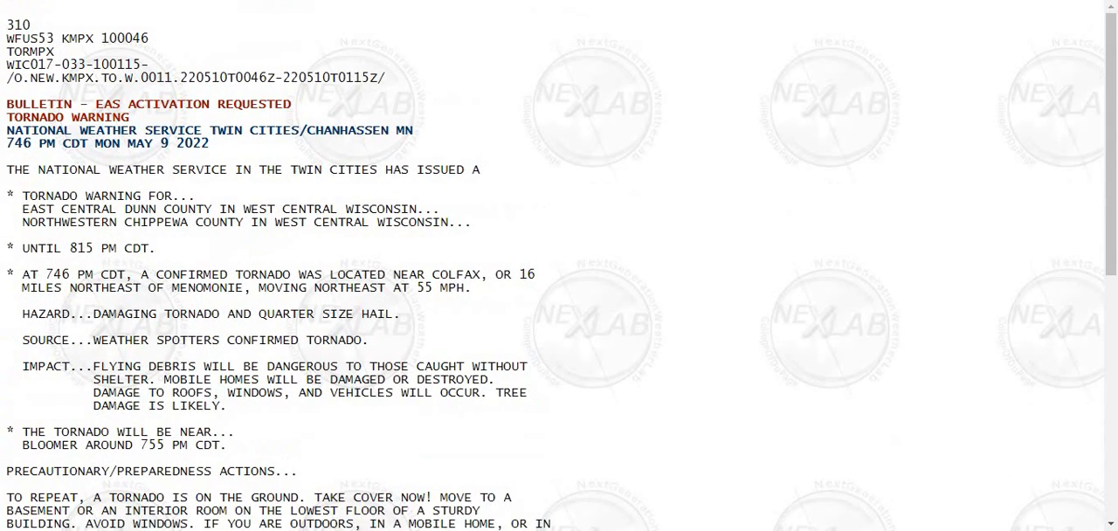
scroll("down", 3)
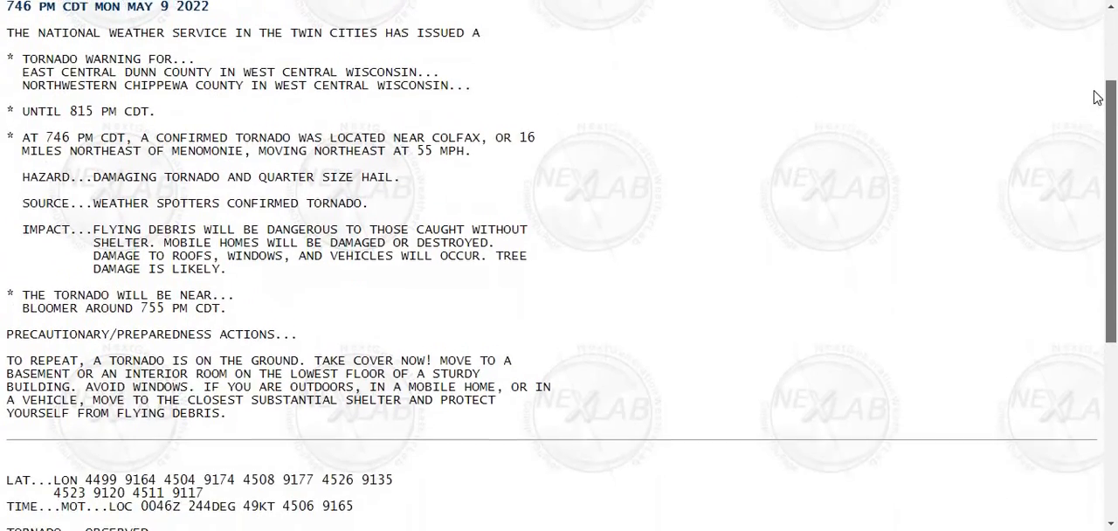
scroll("up", 3)
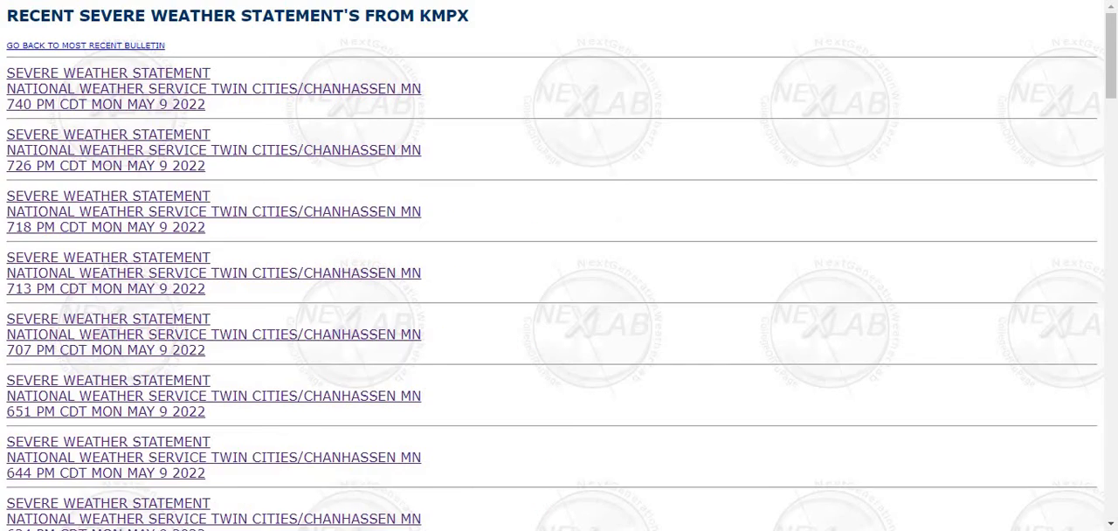
left_click(109, 74)
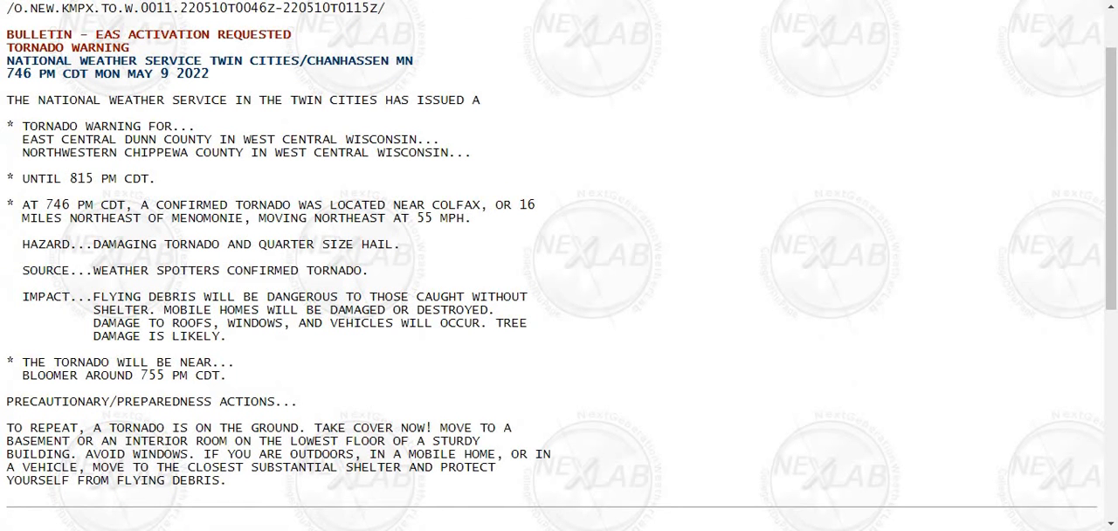